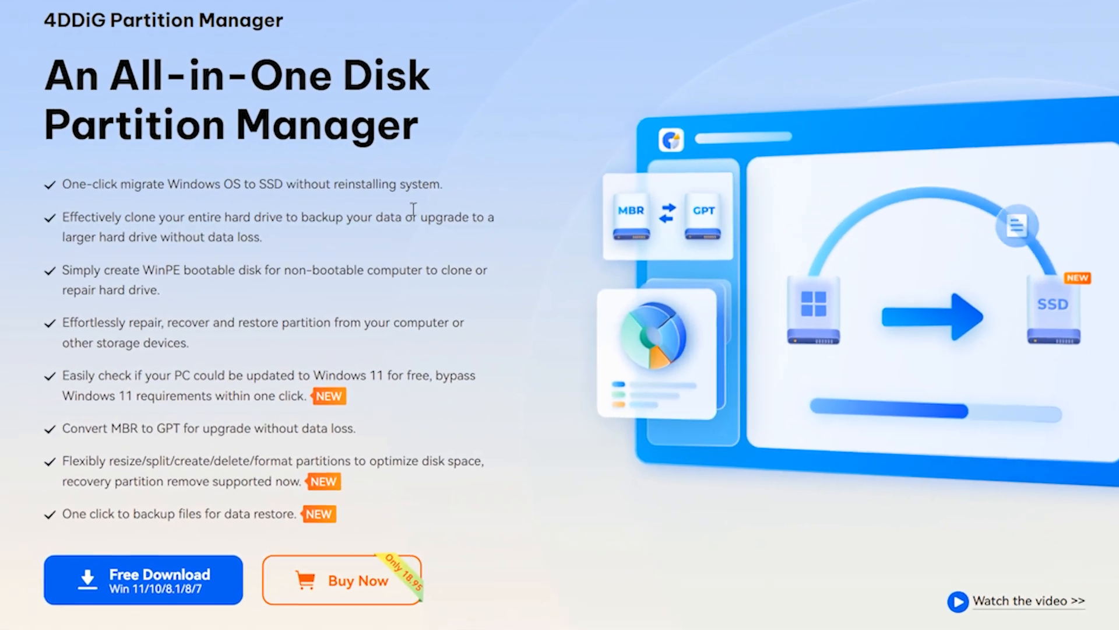
Confirm cloning the OS disk to Disk 0 with overwrite, then back up the Audio folder.
scroll("down", 3)
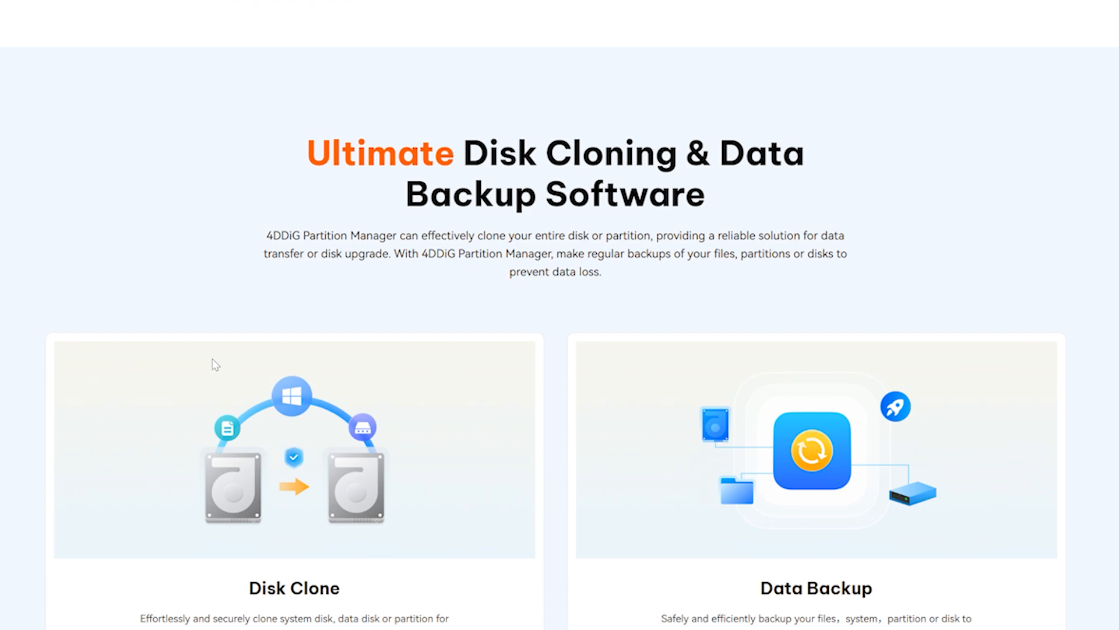
scroll("down", 3)
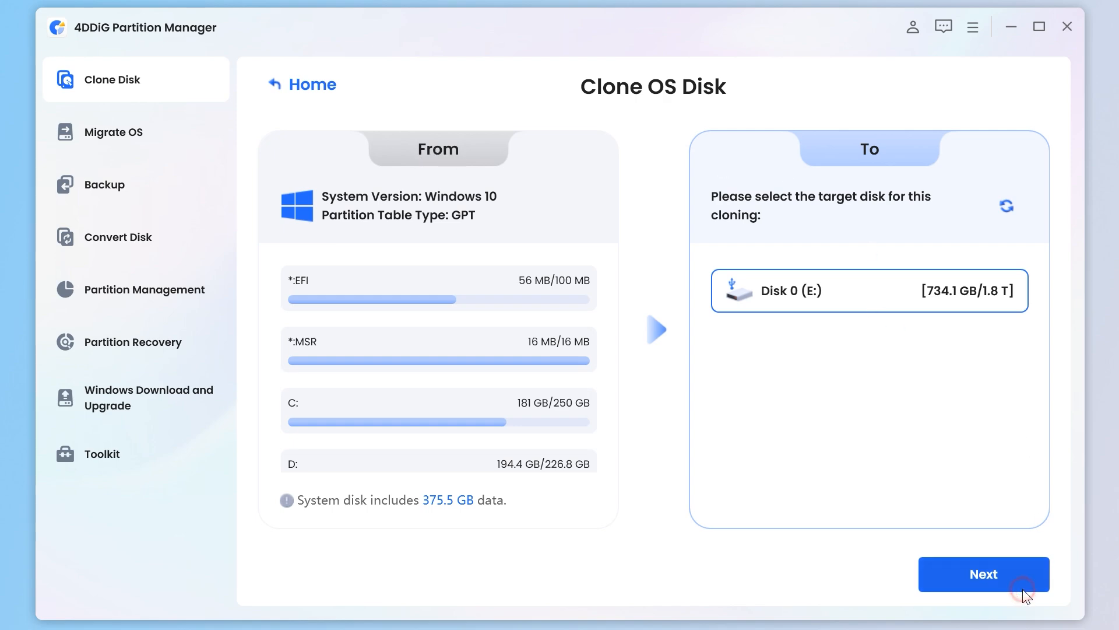
left_click(983, 574)
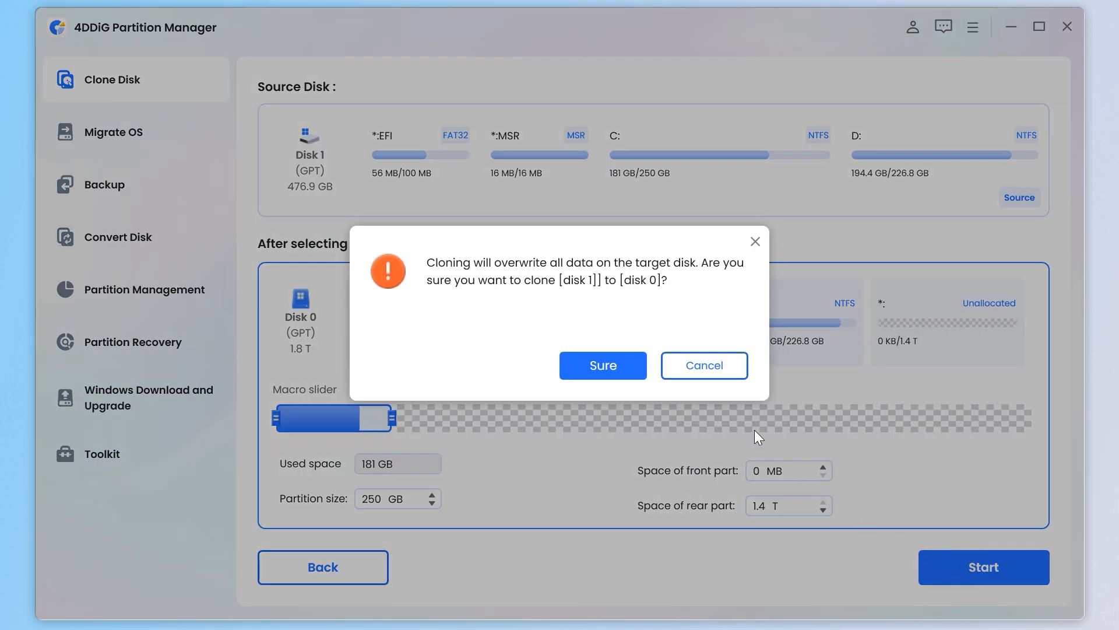
left_click(104, 185)
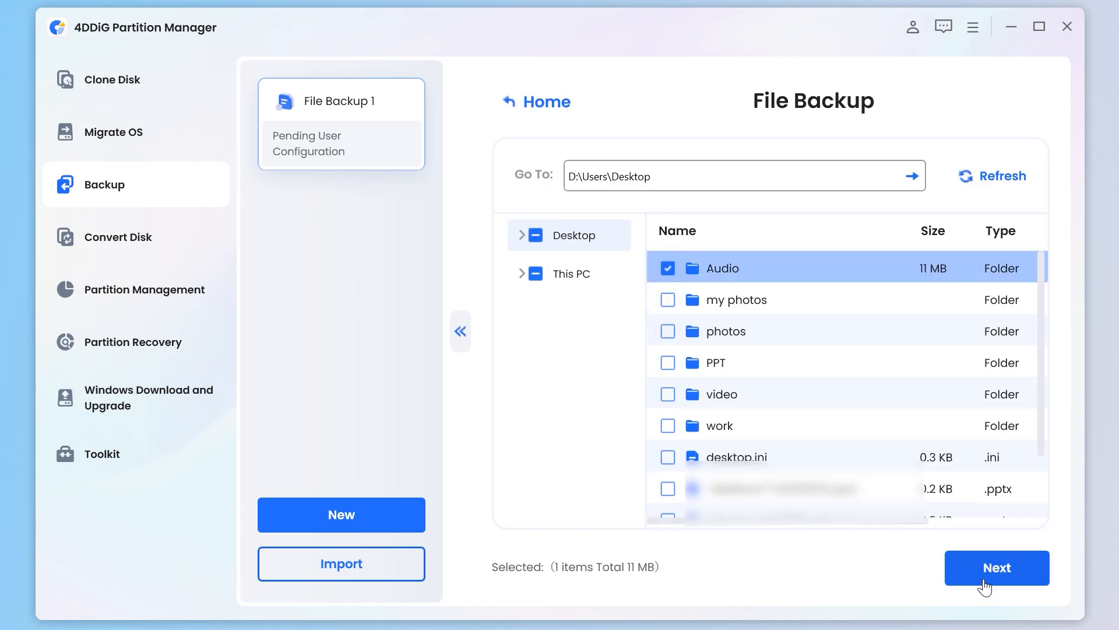
left_click(996, 568)
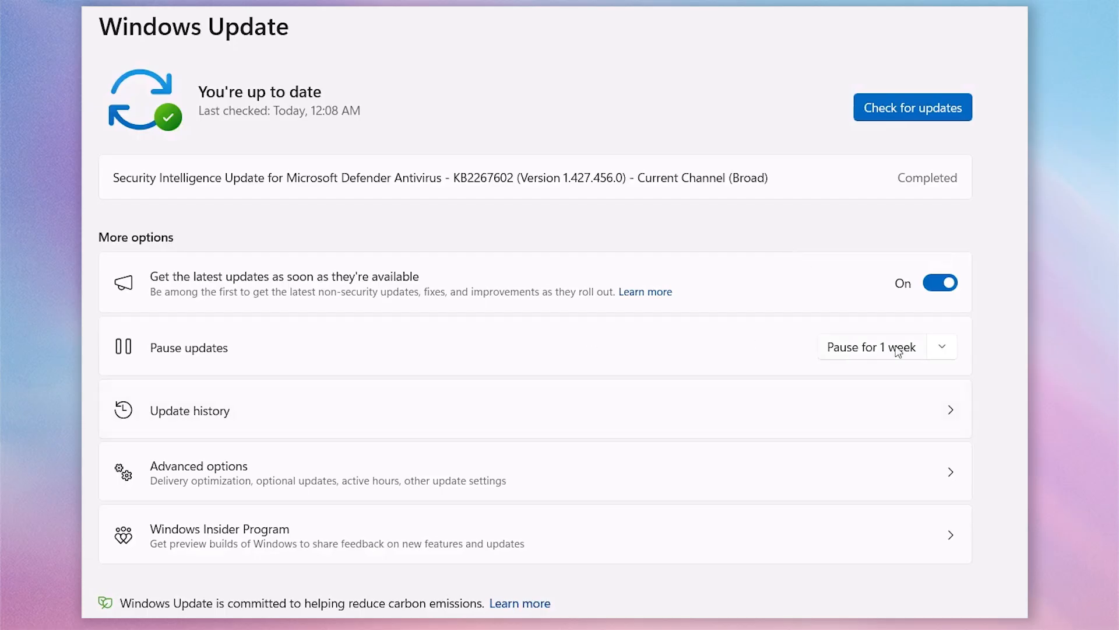
Pause Windows updates for 1 week, then resume them so checking restarts.
left_click(943, 346)
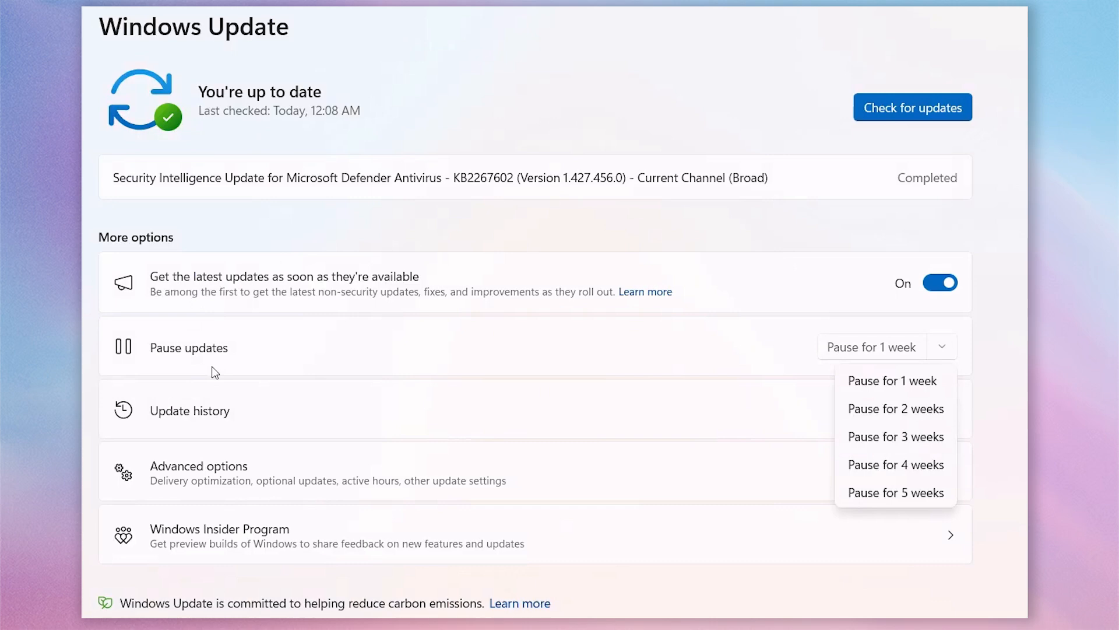
mouse_move(909, 386)
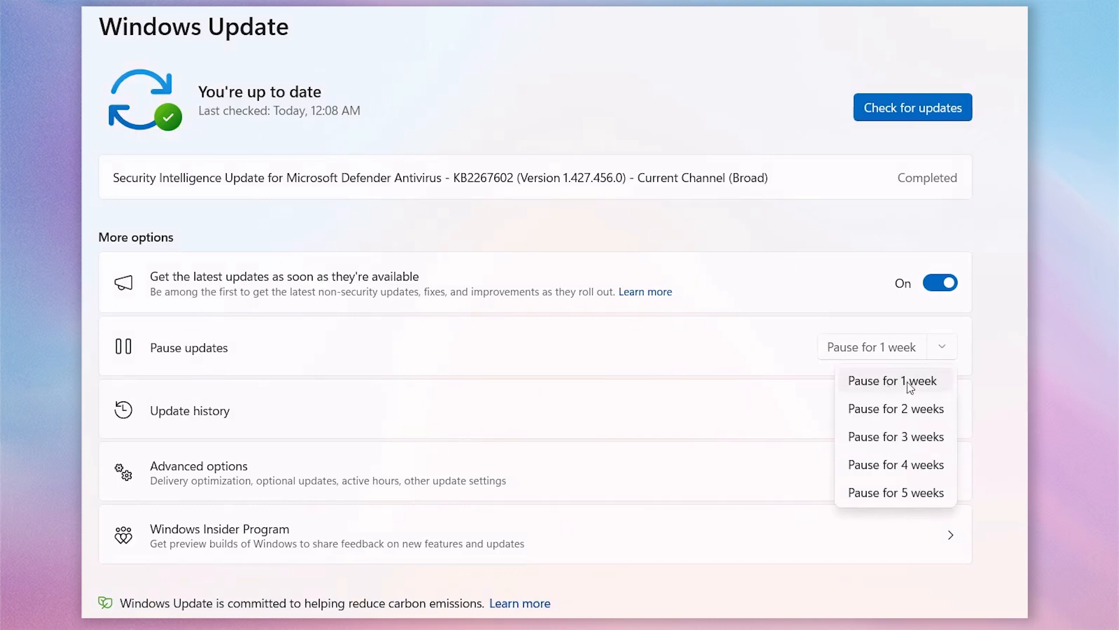
left_click(892, 380)
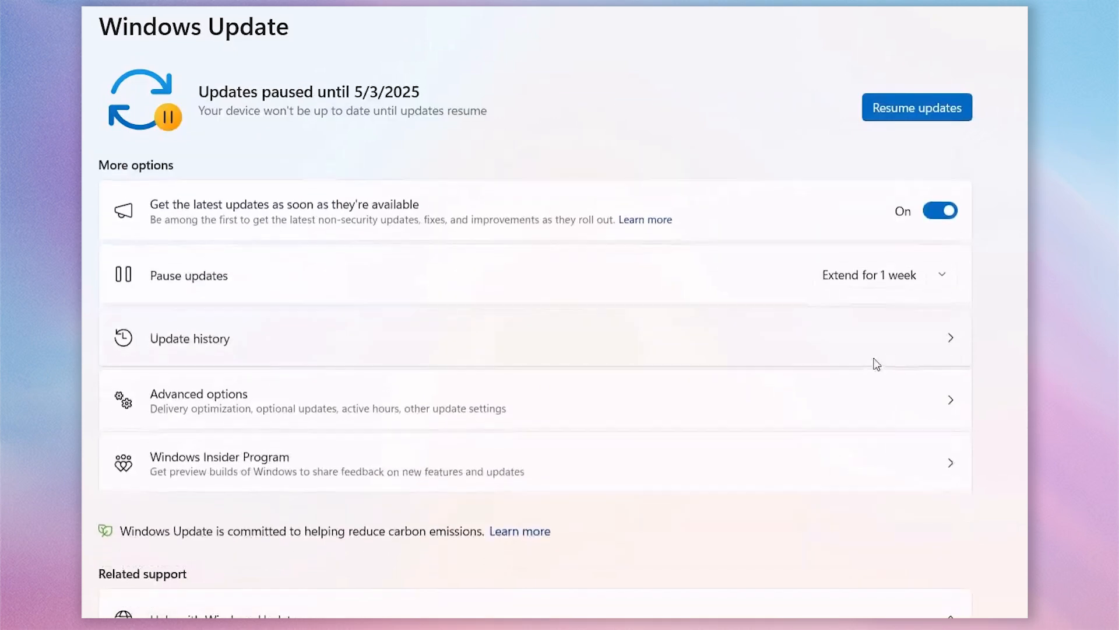
mouse_move(930, 135)
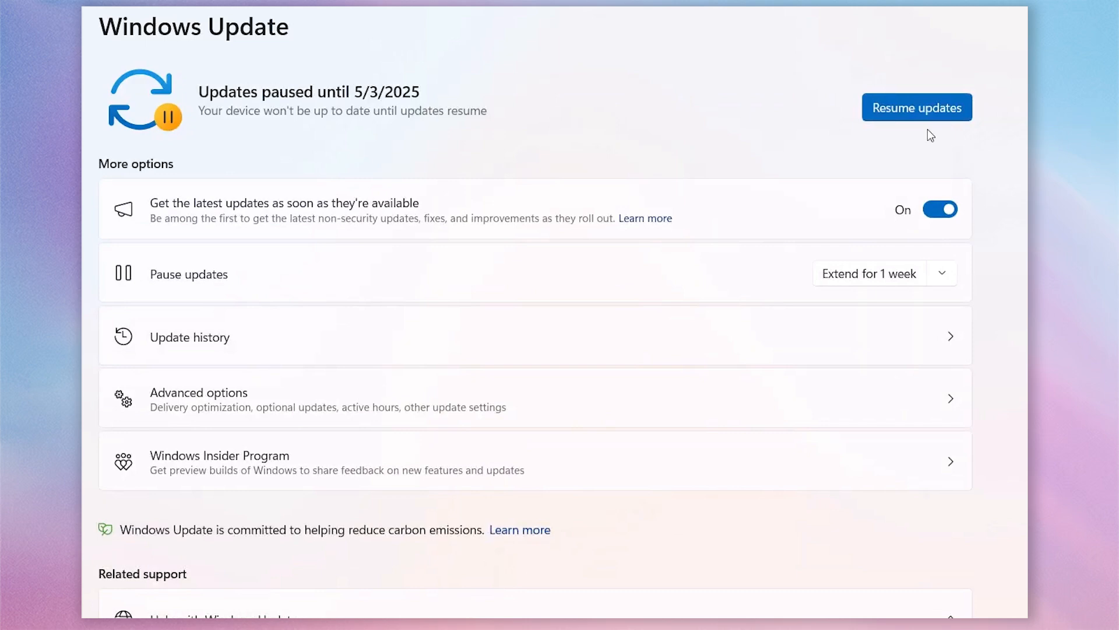
mouse_move(924, 114)
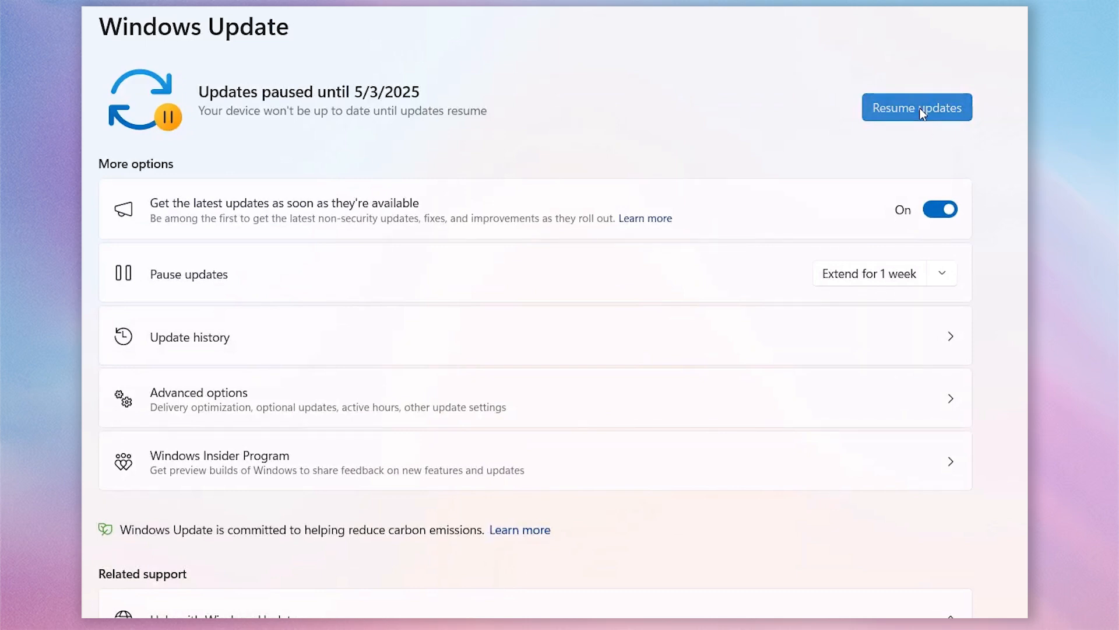
left_click(916, 107)
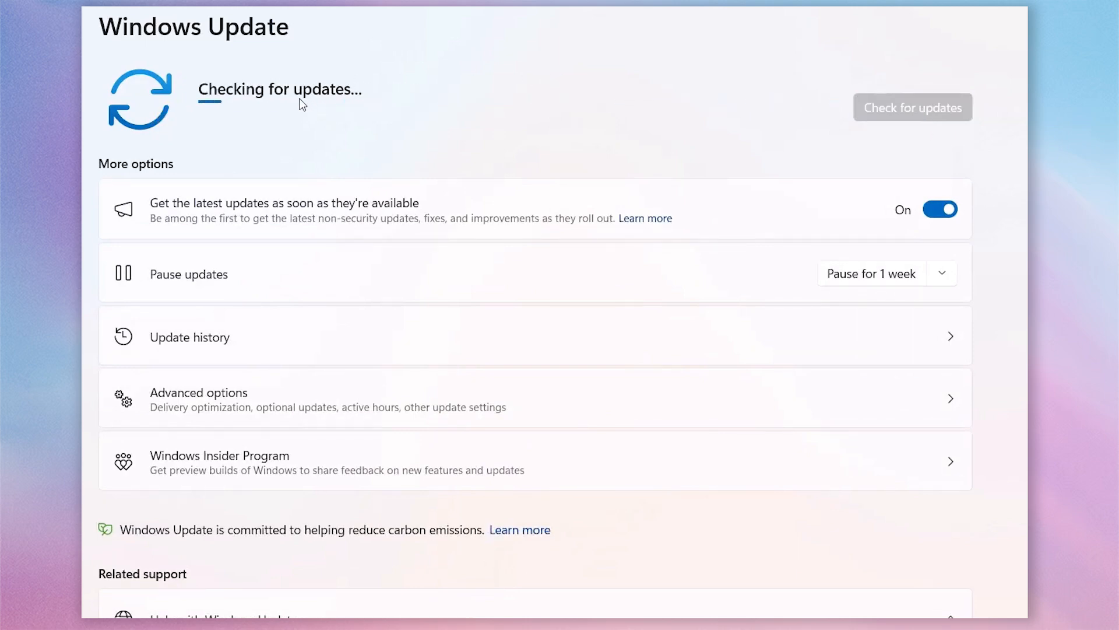
mouse_move(327, 124)
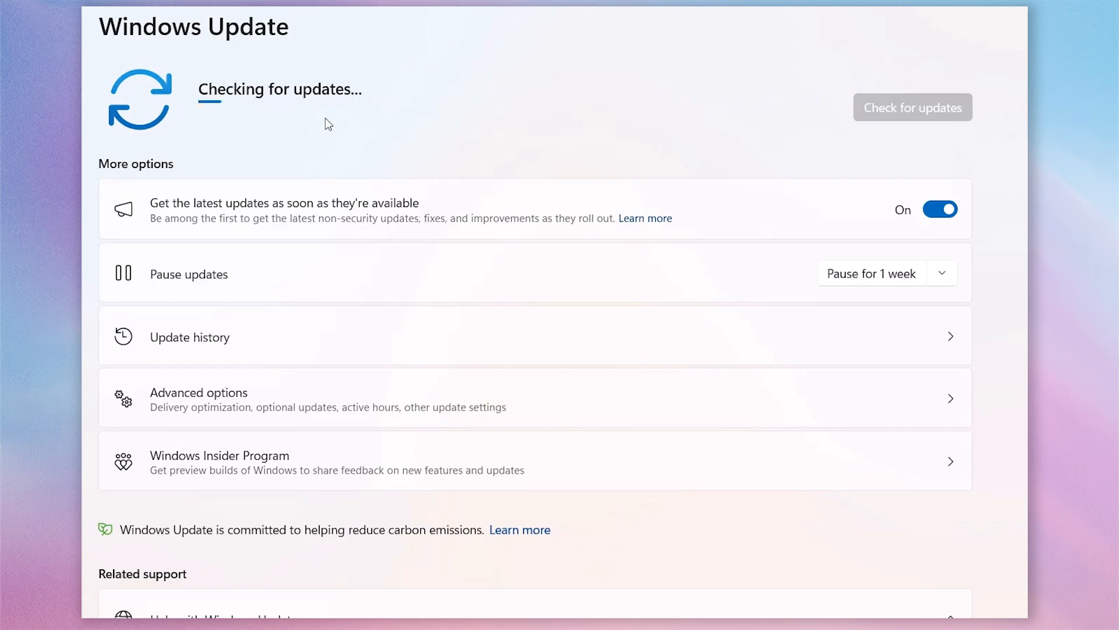
mouse_move(323, 155)
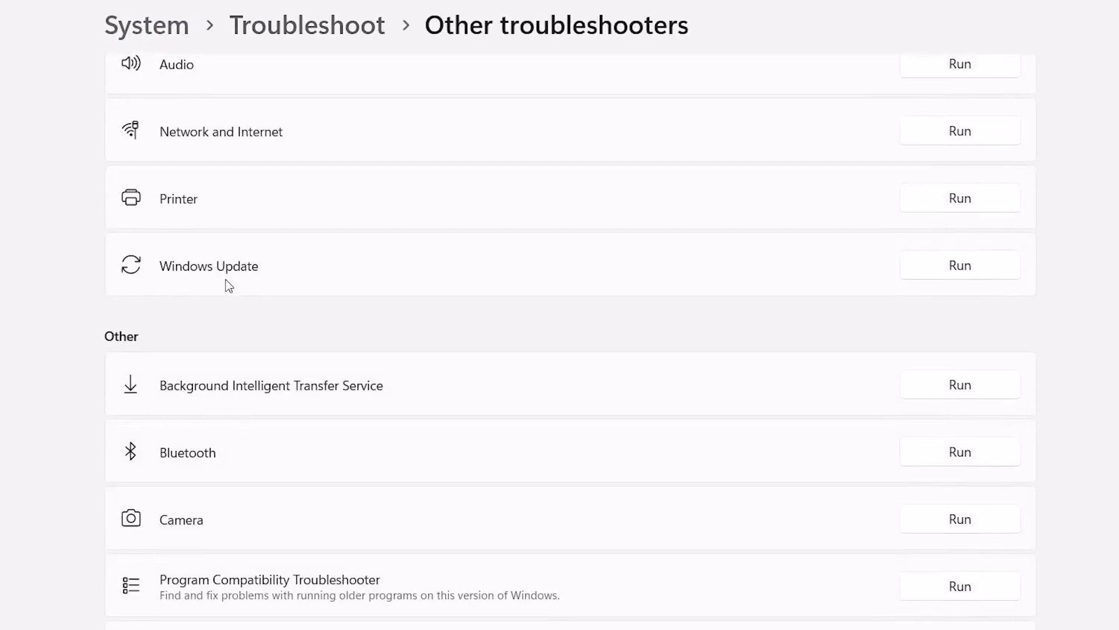
Run the Windows Update troubleshooter from Other troubleshooters.
left_click(959, 265)
type("service")
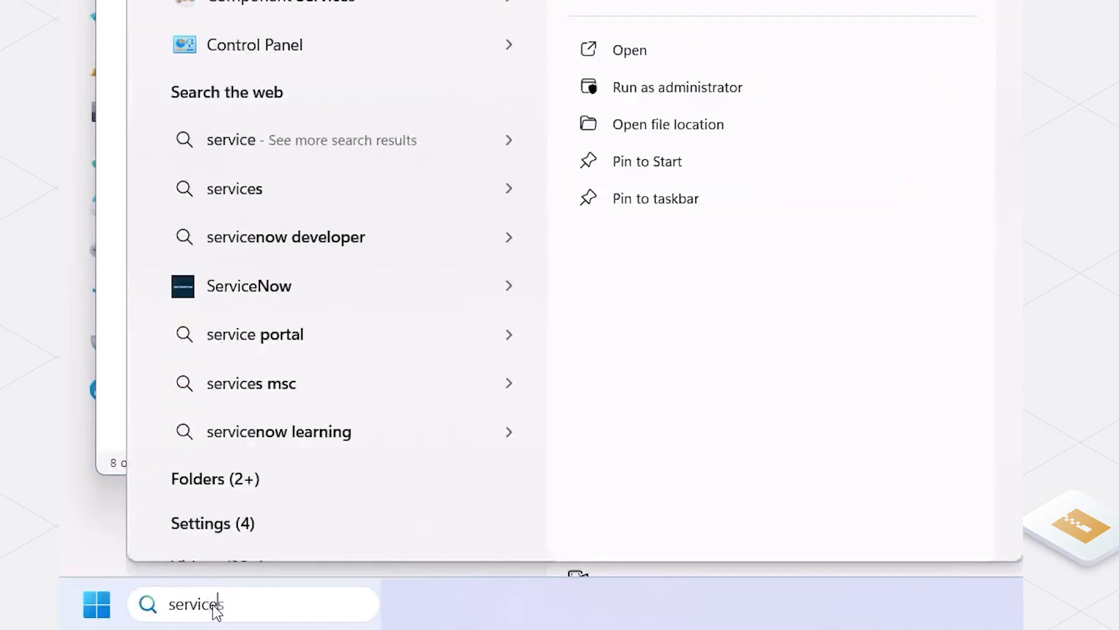
Find and launch the Services app from taskbar search.
type("s")
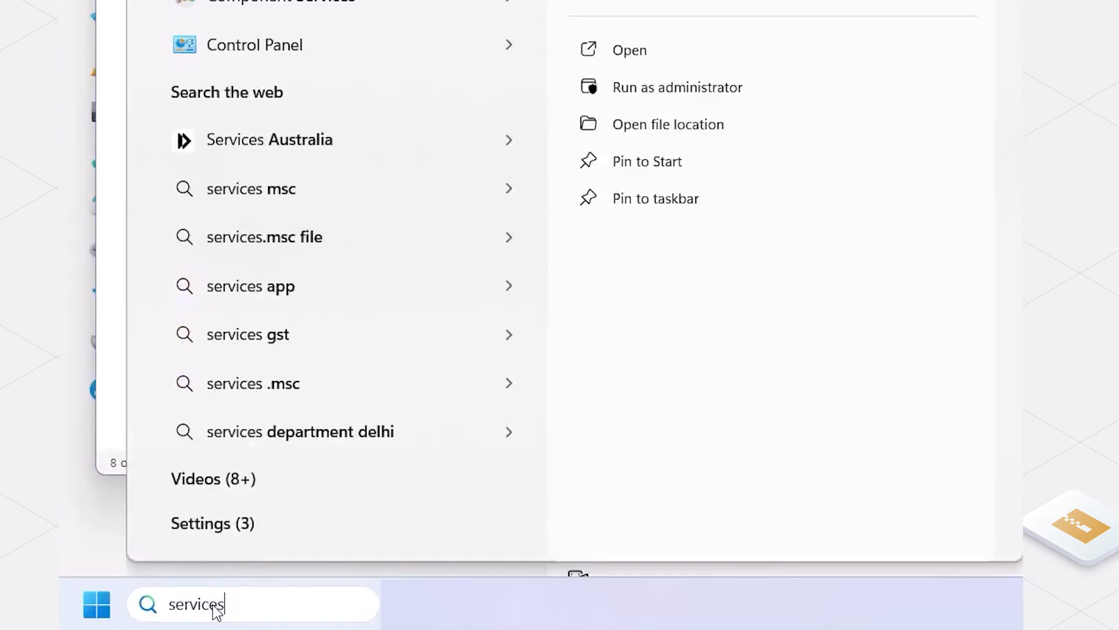
left_click(628, 49)
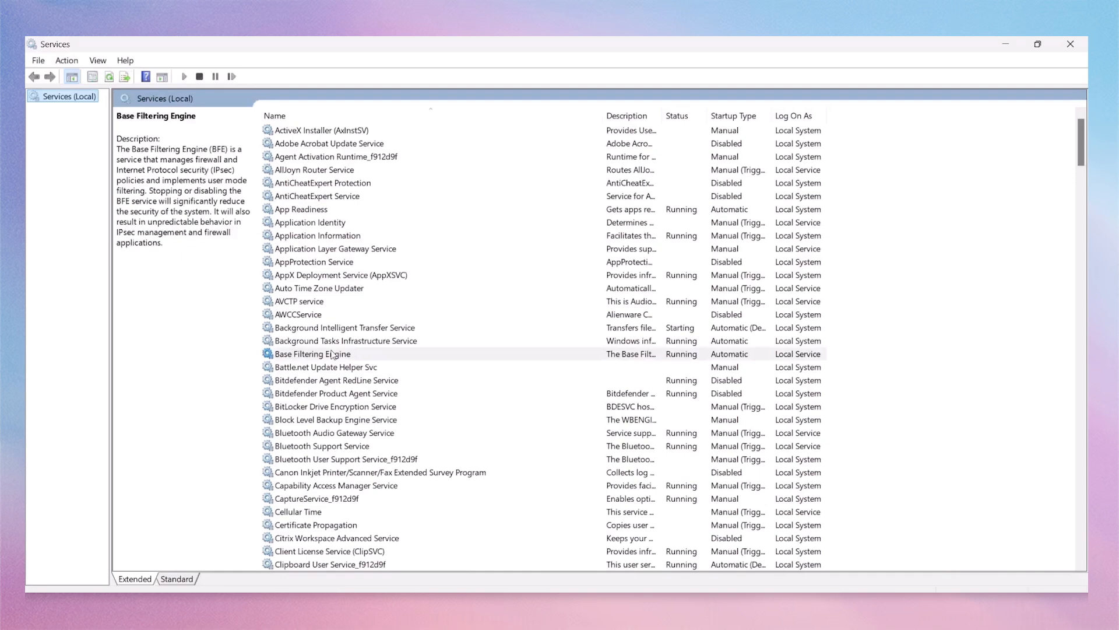
Keep the Windows Update service's startup type Automatic and apply it.
left_click(311, 353)
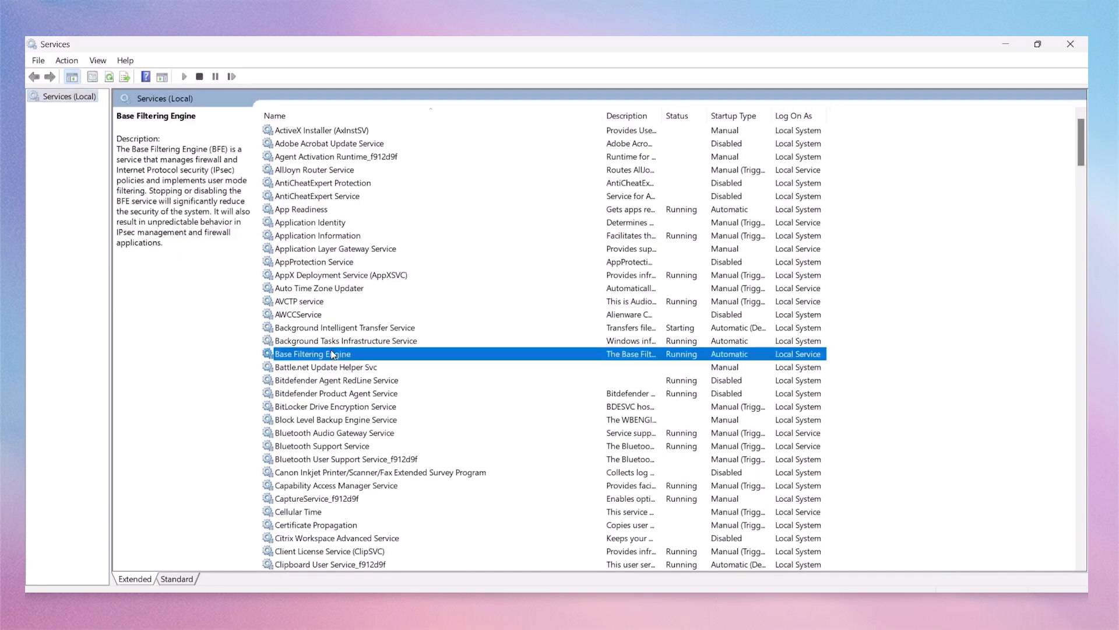
scroll("down", 3)
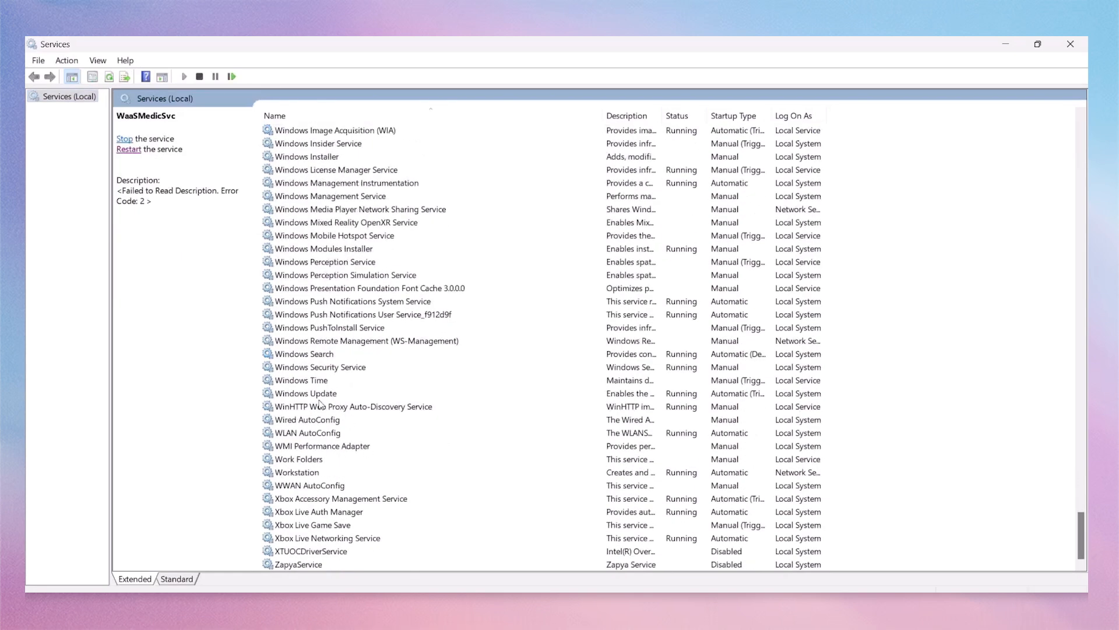
left_click(304, 393)
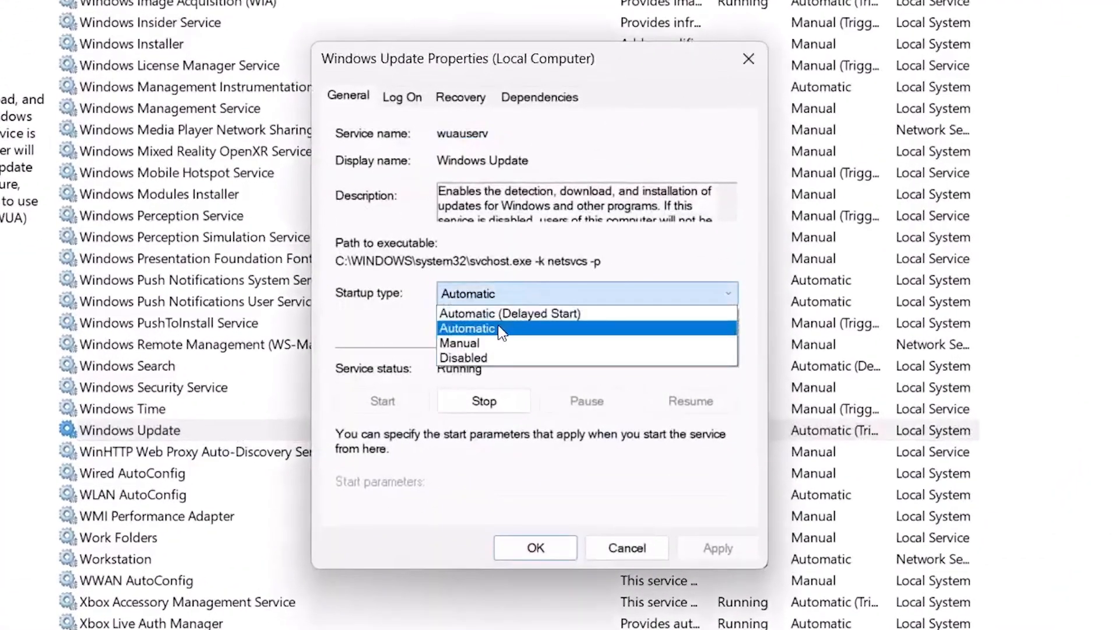
left_click(468, 329)
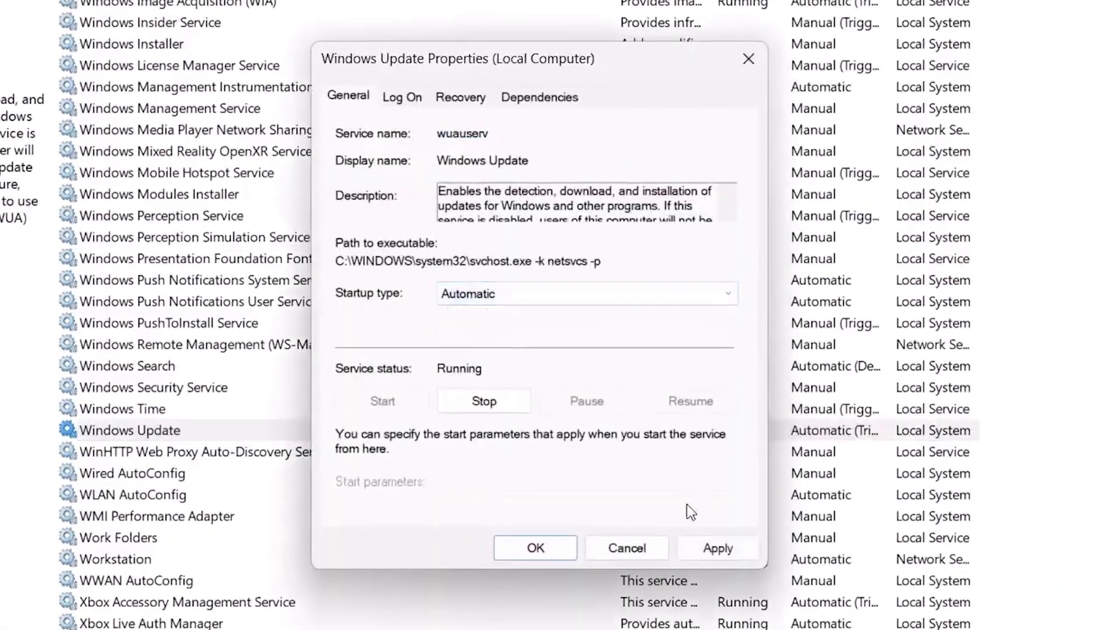
double_click(462, 133)
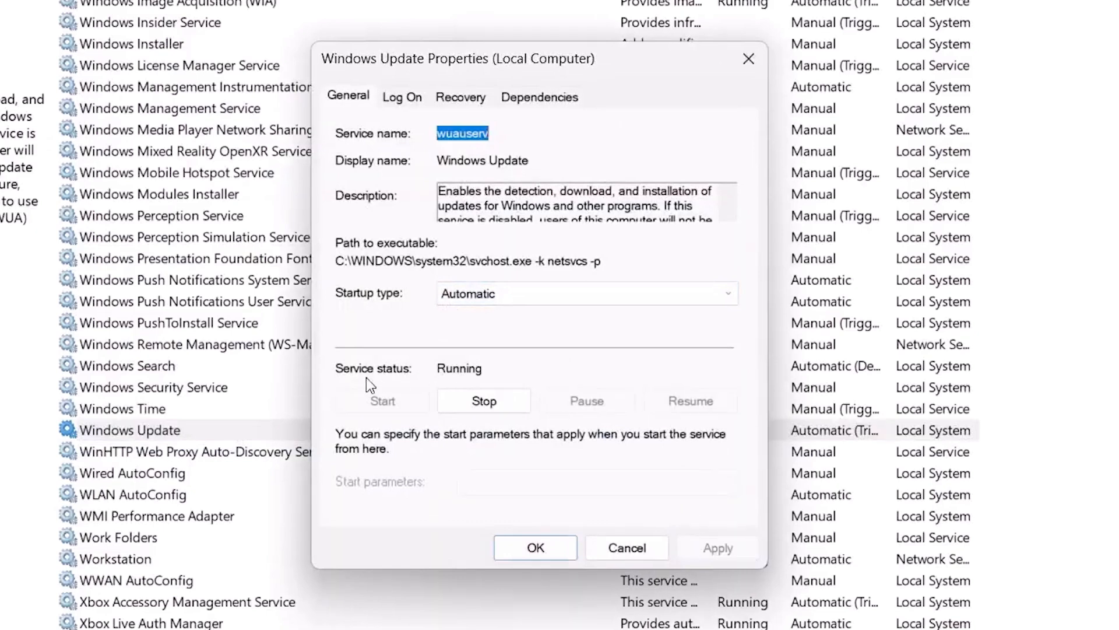
mouse_move(504, 549)
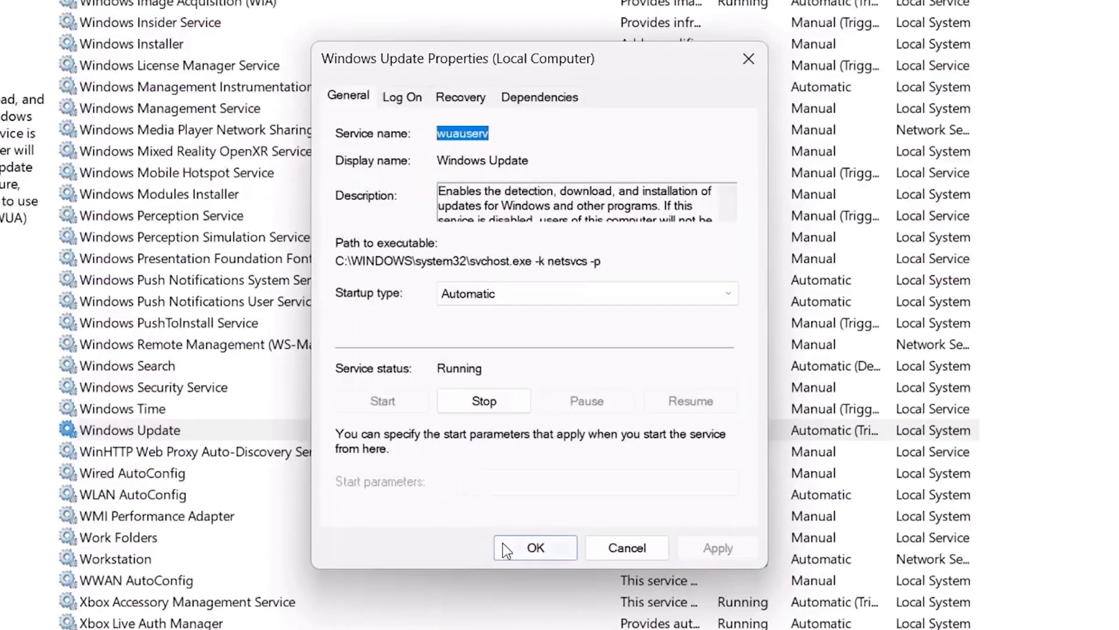
left_click(535, 548)
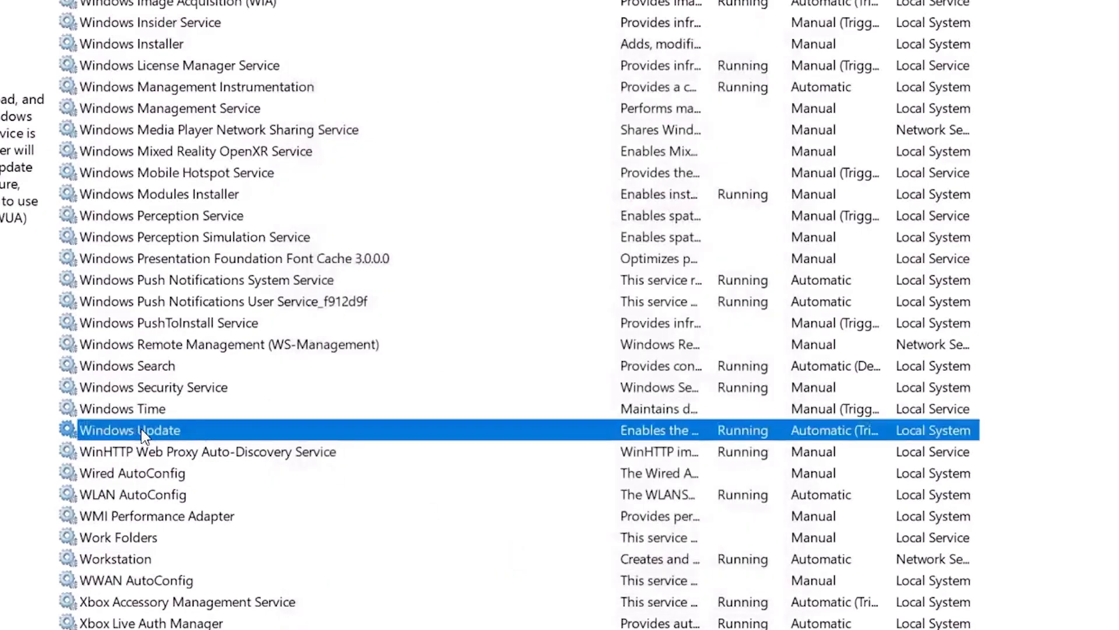
Restart the Windows Update service and select Background Intelligent Transfer Service.
right_click(129, 430)
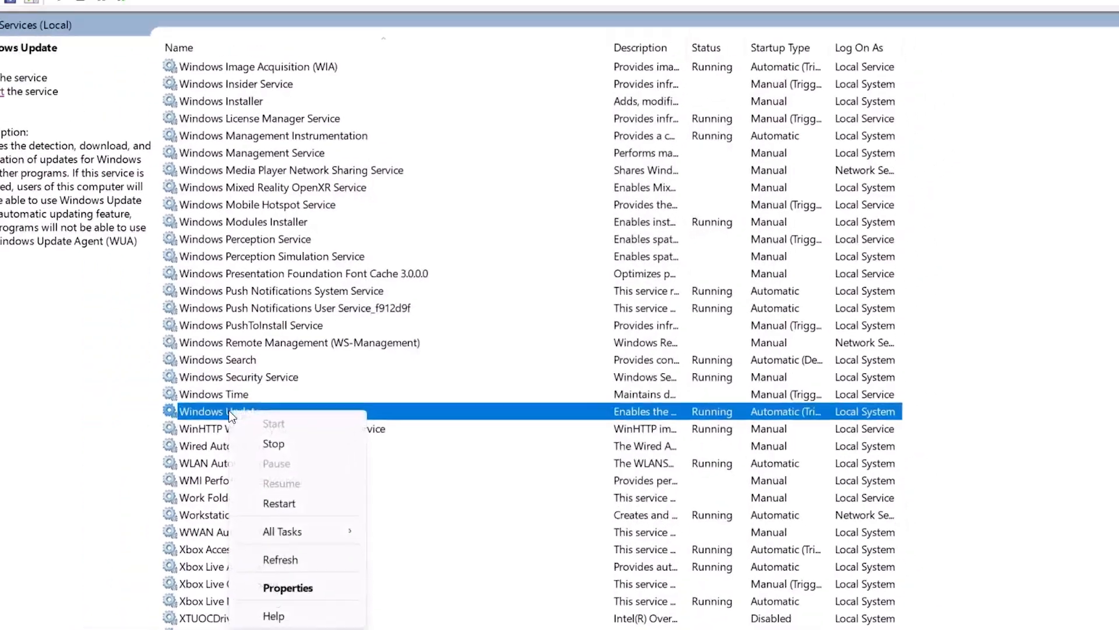
left_click(273, 444)
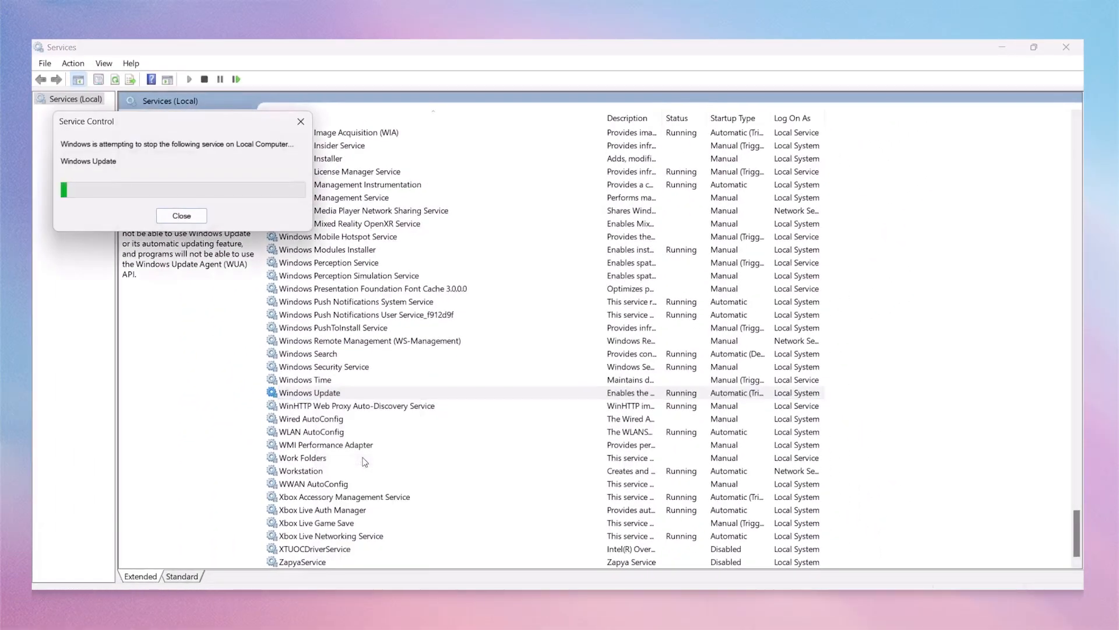
left_click(182, 216)
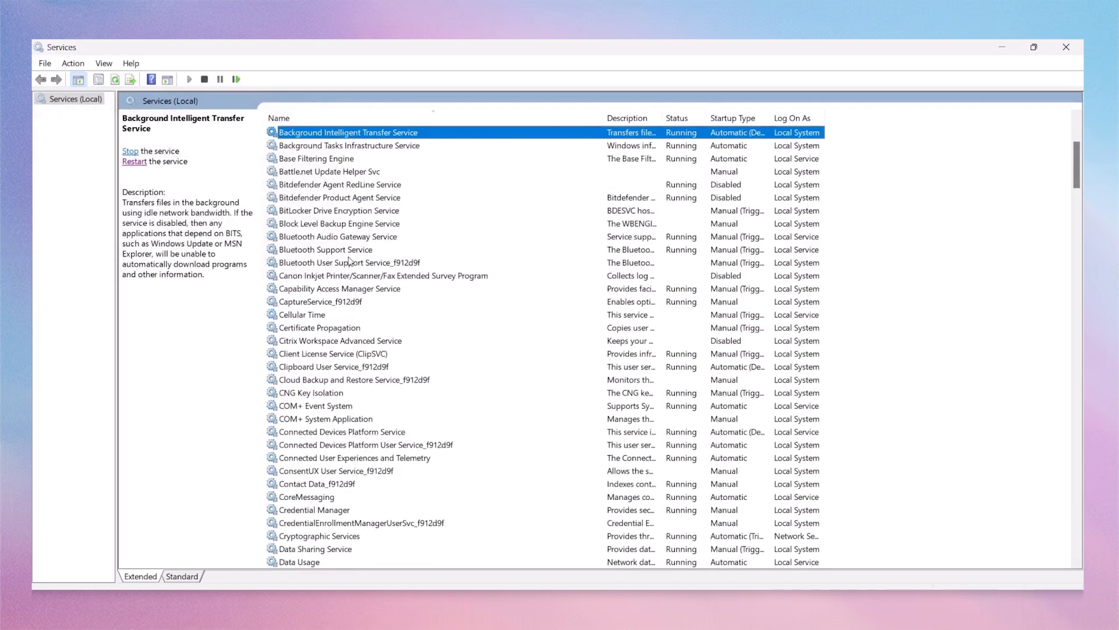
Change Background Intelligent Transfer Service startup from Automatic (Delayed Start) to Automatic.
scroll("up", 3)
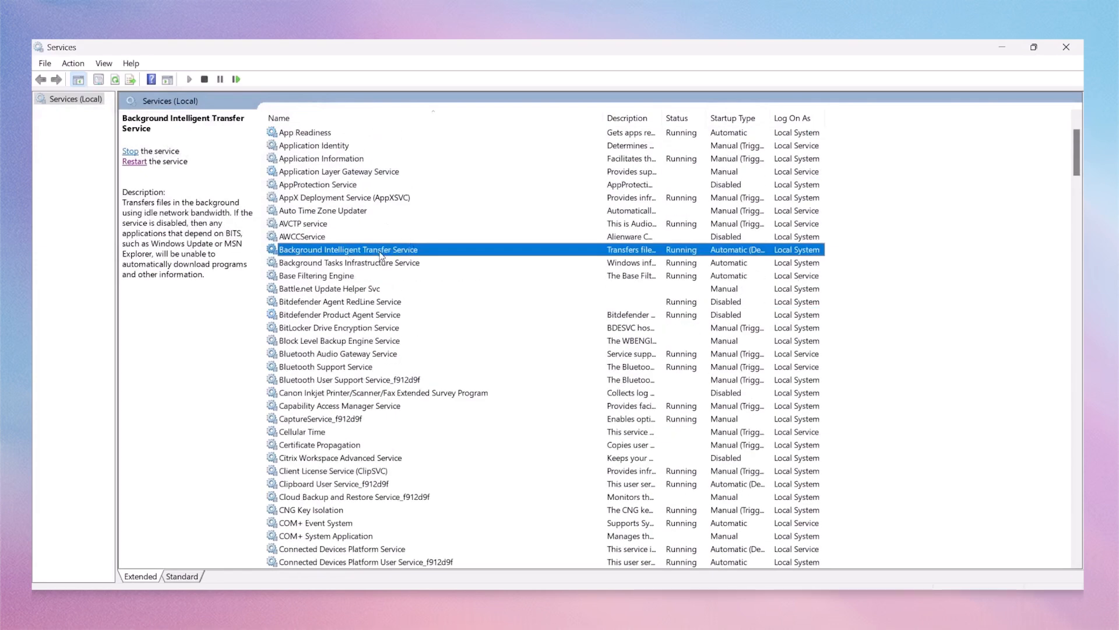
double_click(347, 250)
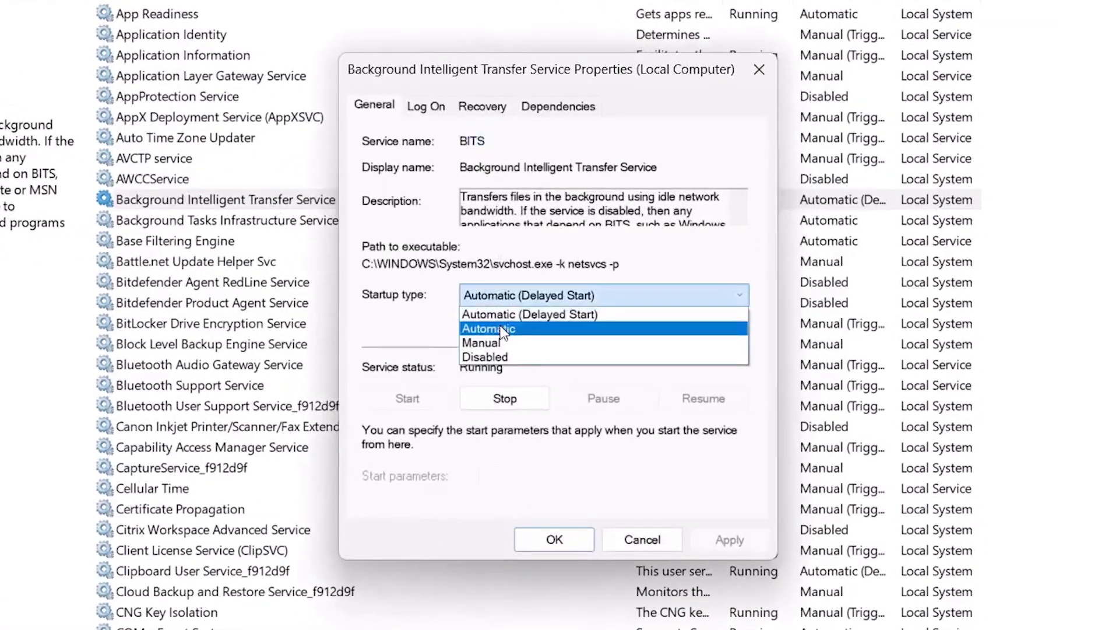
left_click(489, 328)
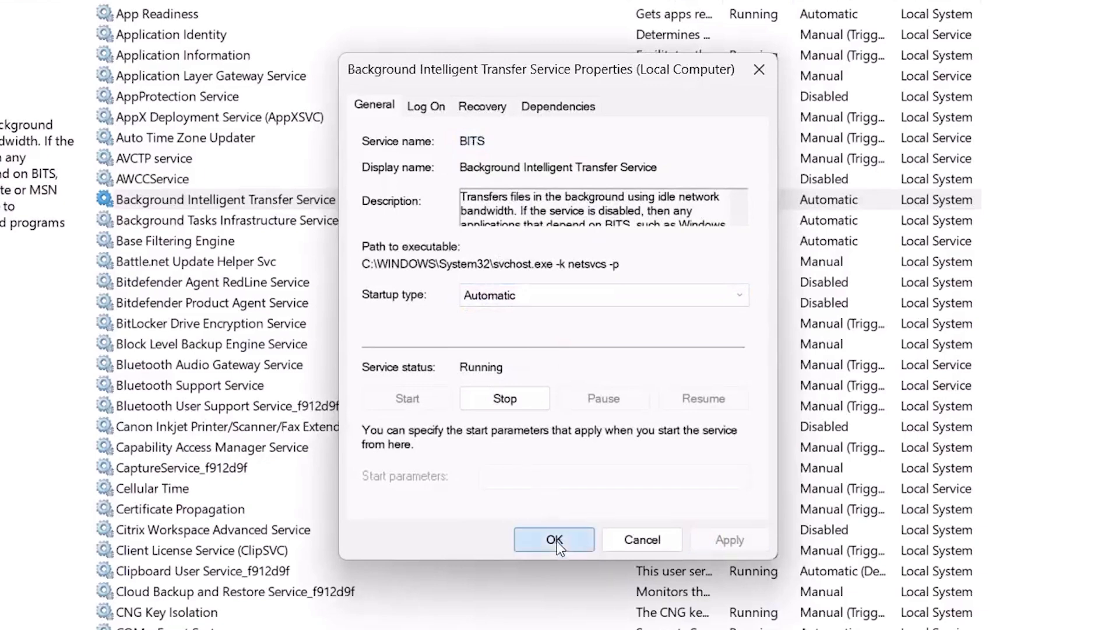
left_click(553, 539)
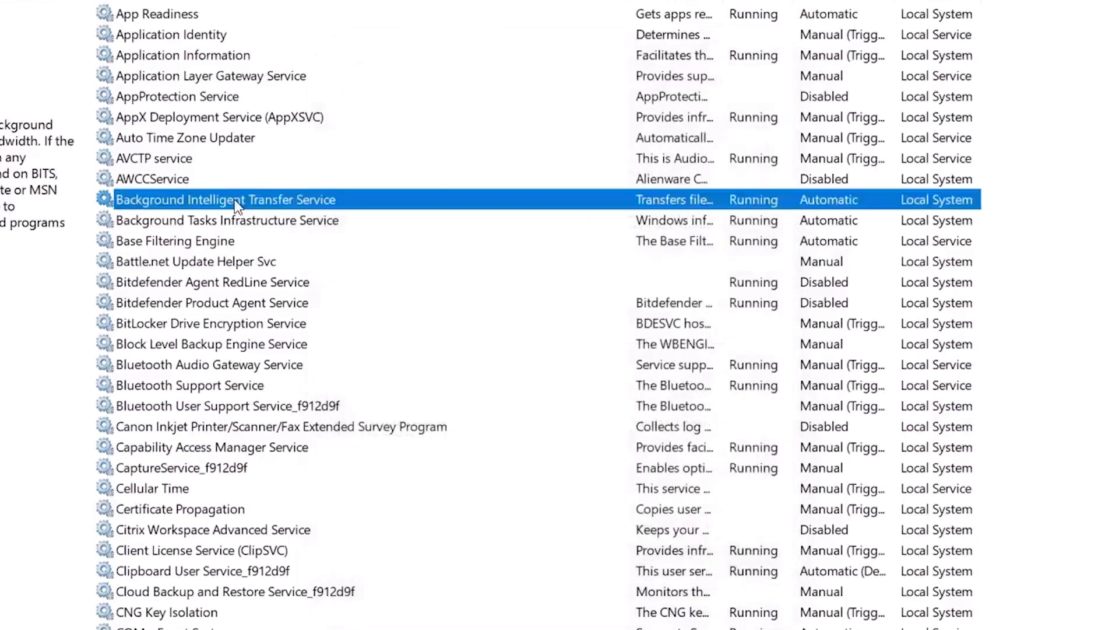
Restart the Background Intelligent Transfer Service.
right_click(236, 199)
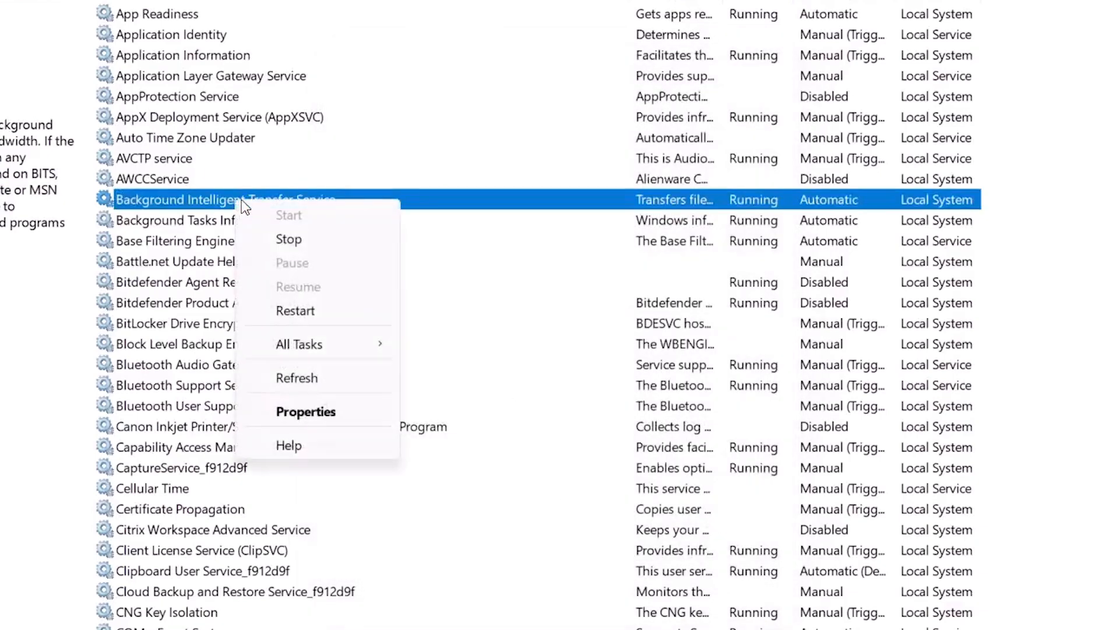
mouse_move(300, 314)
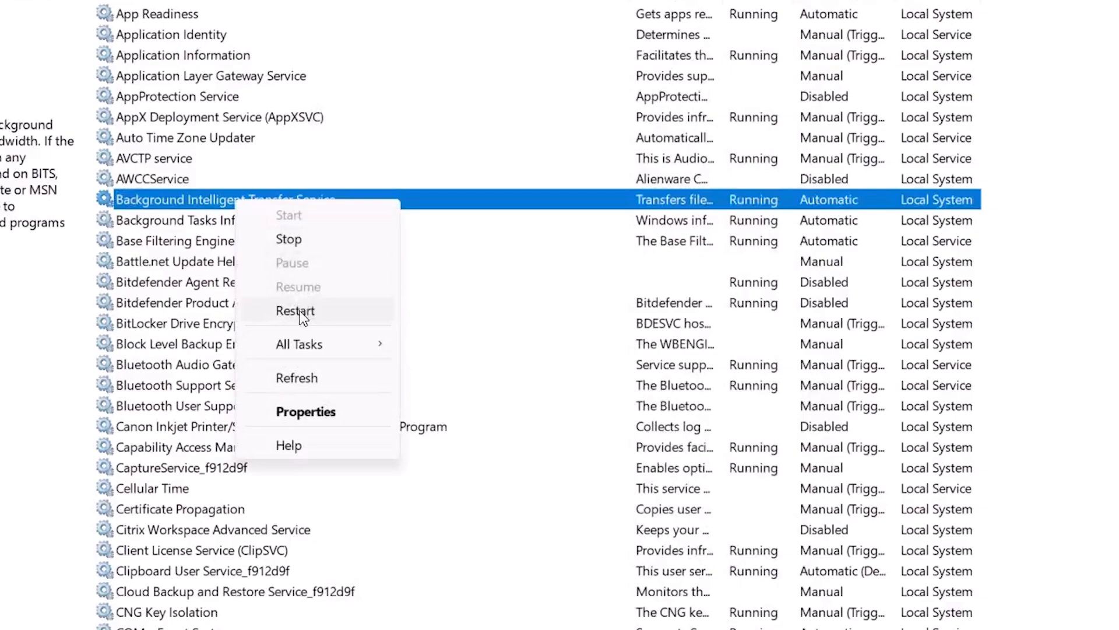
left_click(295, 310)
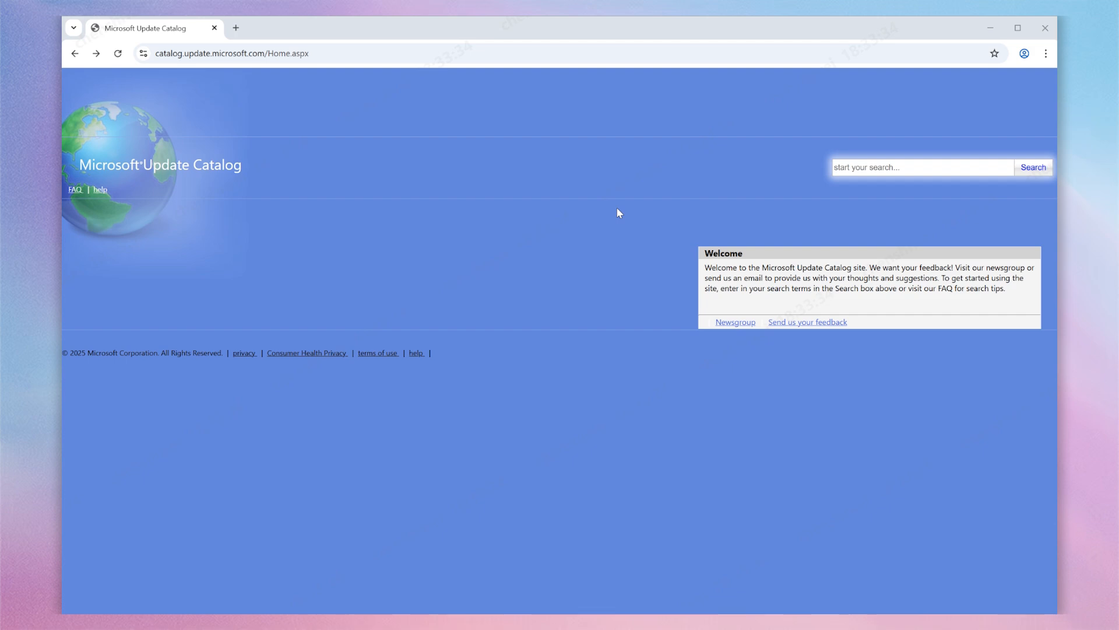
mouse_move(815, 168)
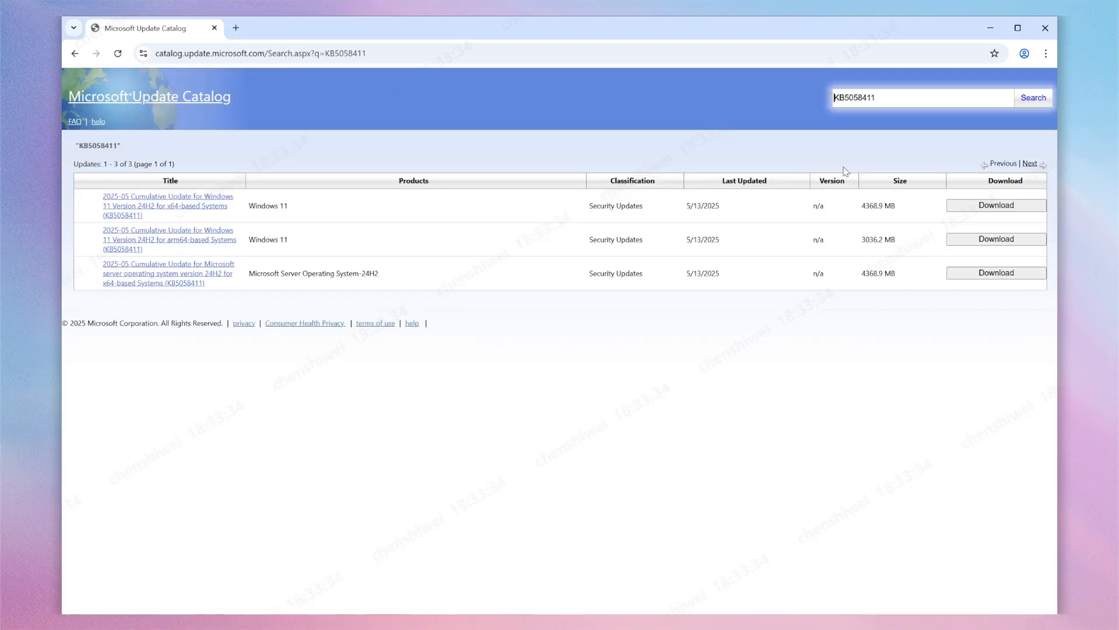
Download the Windows 11 24H2 x64 KB5058411 .msu package and watch its progress.
double_click(291, 205)
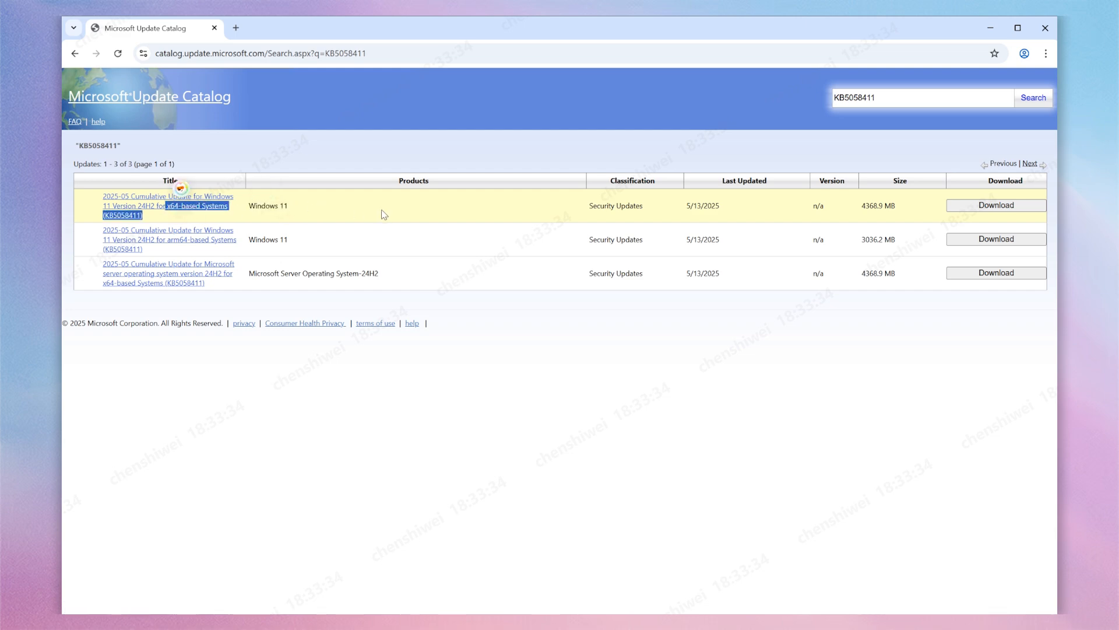
left_click(995, 206)
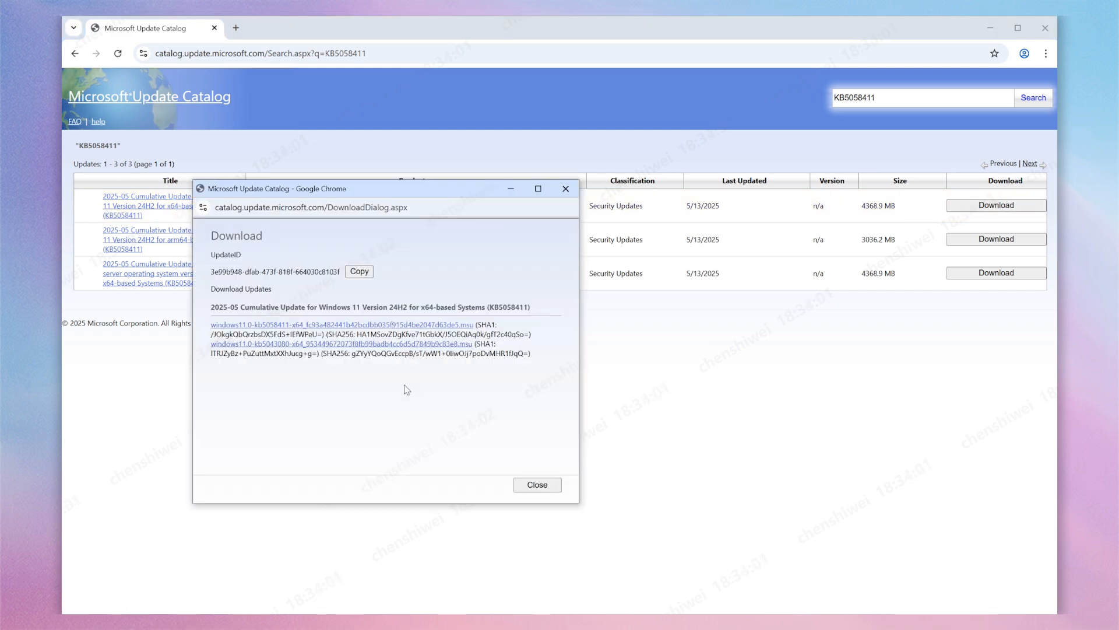
mouse_move(384, 324)
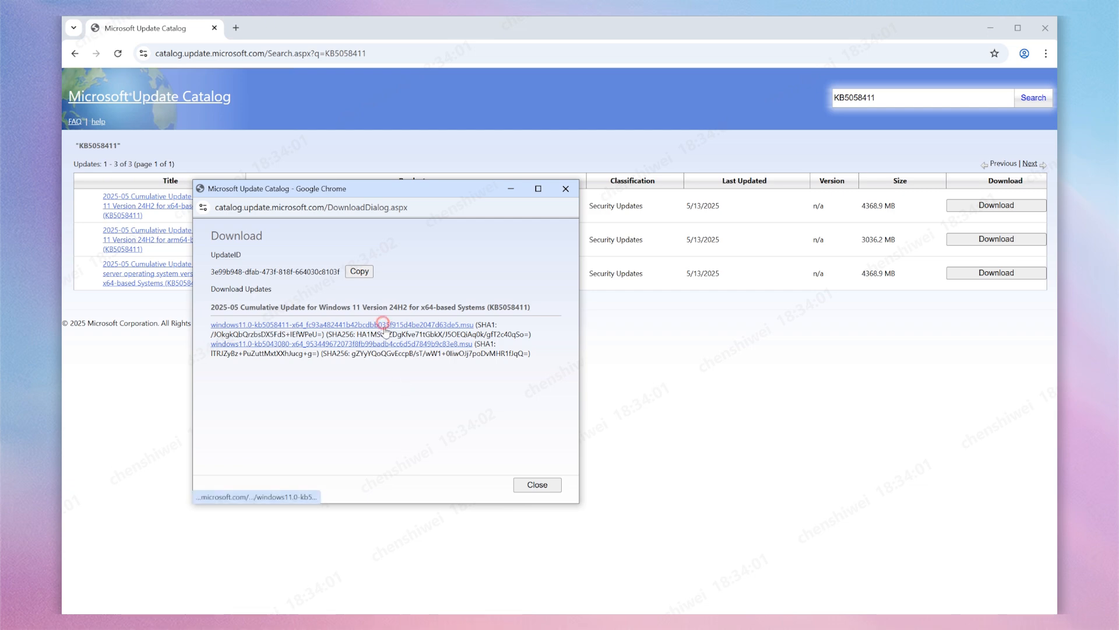
left_click(342, 324)
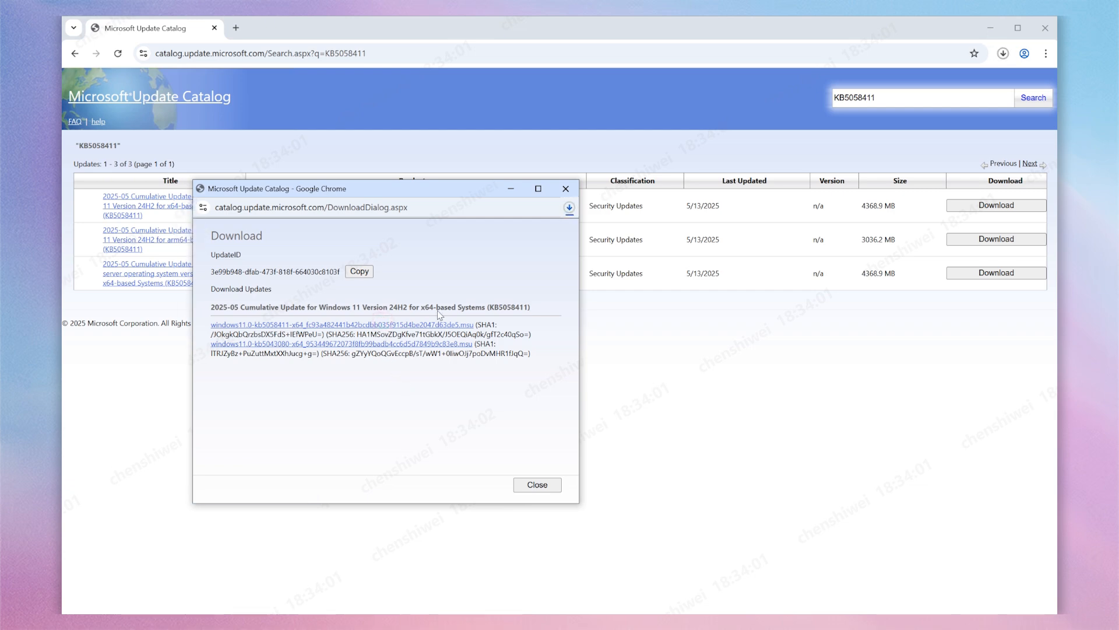
left_click(569, 207)
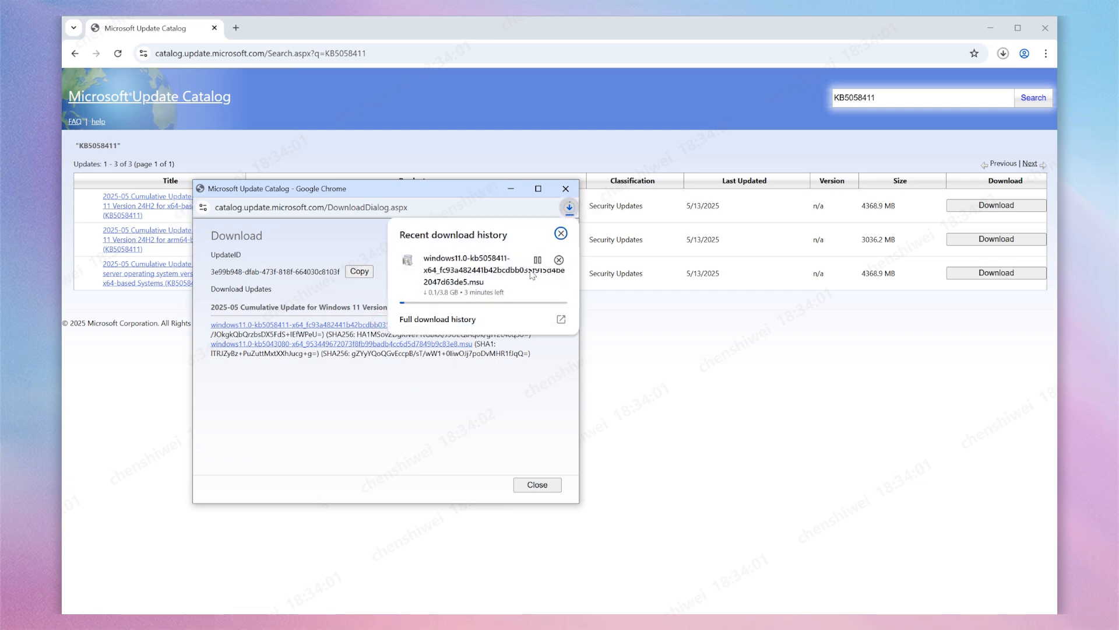